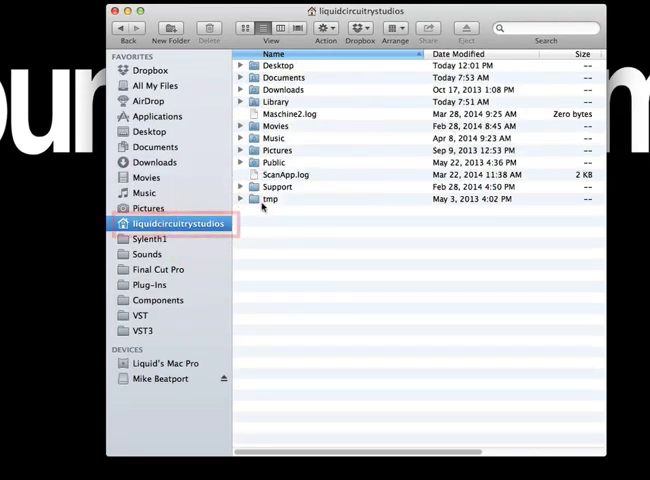
pyautogui.moveTo(285, 138)
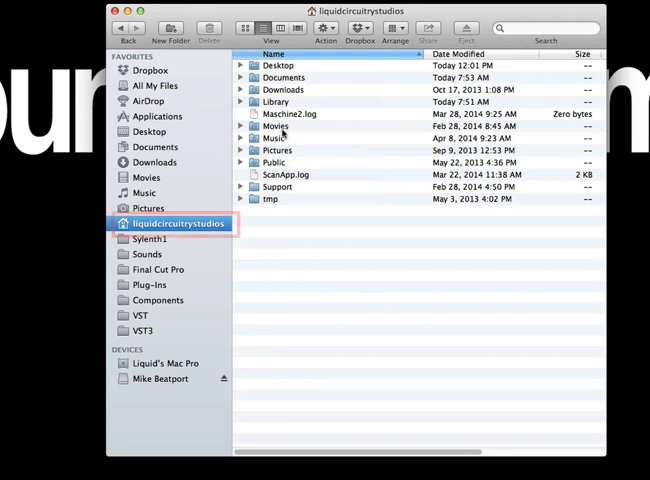
# - Open Library, then Preferences, and scroll down to the LennarDigital folder
pyautogui.doubleClick(275, 101)
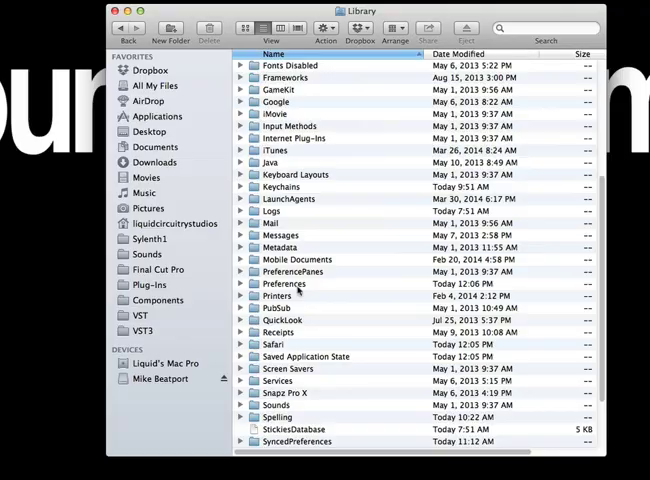
pyautogui.doubleClick(293, 283)
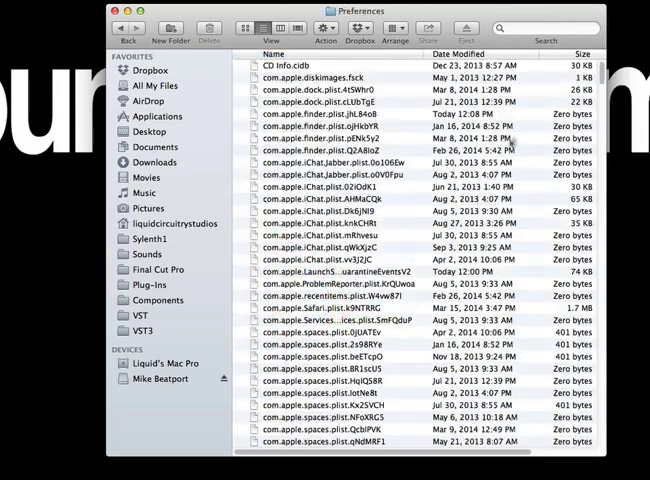
pyautogui.scroll(-3)
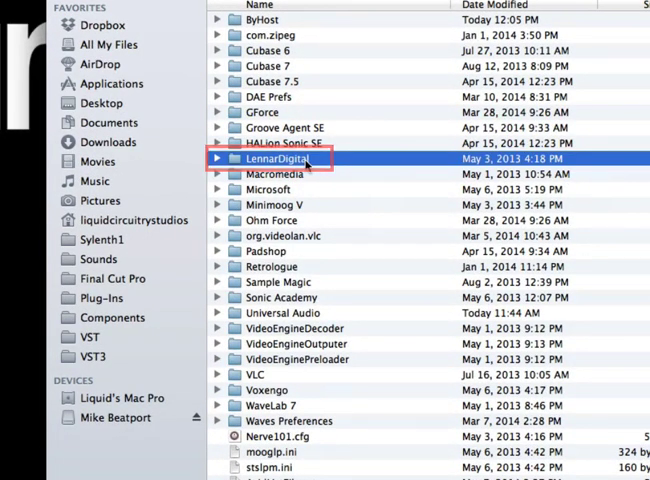
# - Open LennarDigital and then its Sylenth1 subfolder
pyautogui.doubleClick(280, 158)
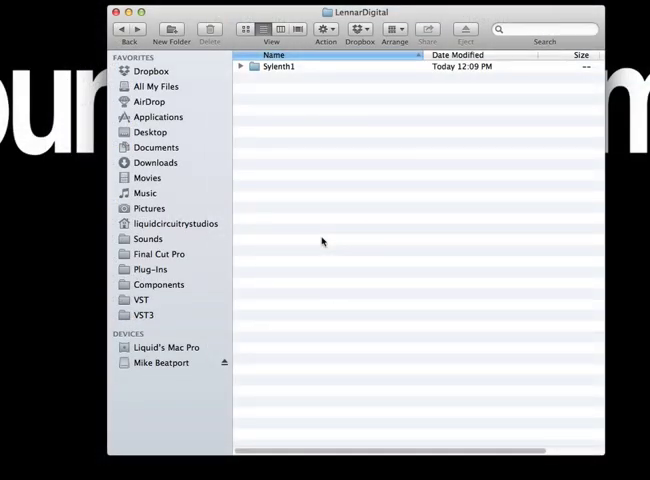
pyautogui.moveTo(282, 83)
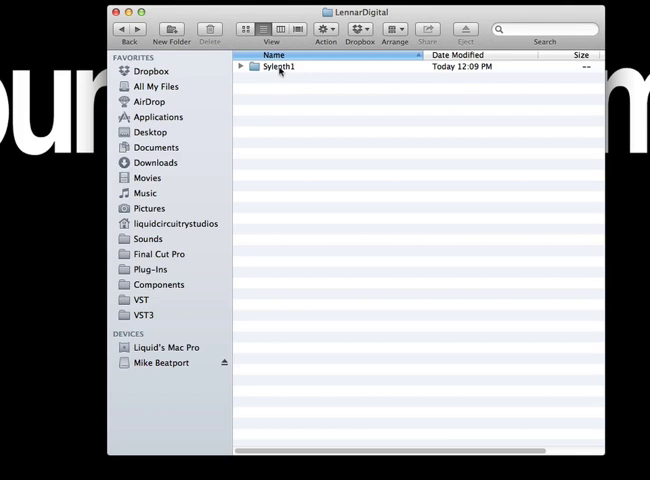
pyautogui.doubleClick(281, 66)
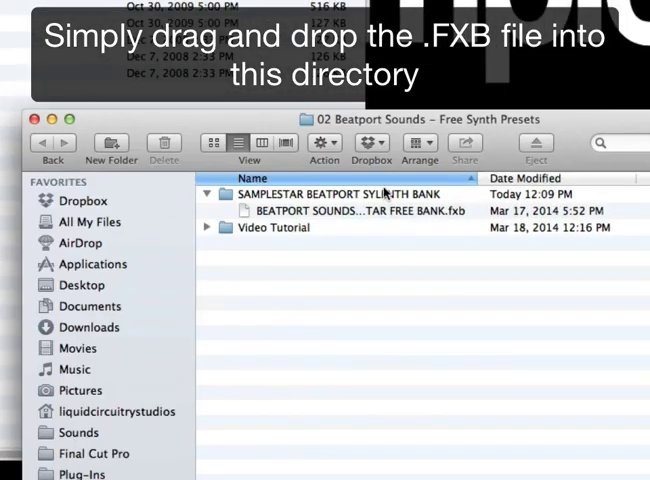
# - Select the Beatport Sounds Samplestar free bank .fxb file
pyautogui.click(350, 210)
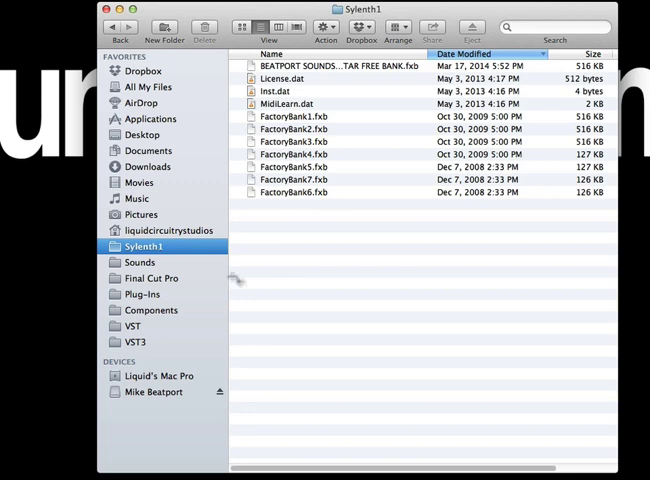
pyautogui.moveTo(311, 288)
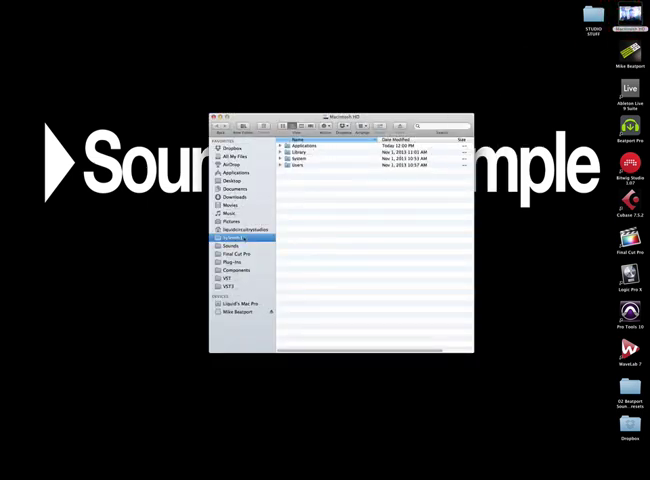
# - Place the Beatport Sounds .fxb bank into the Sylenth1 preferences folder
pyautogui.click(230, 240)
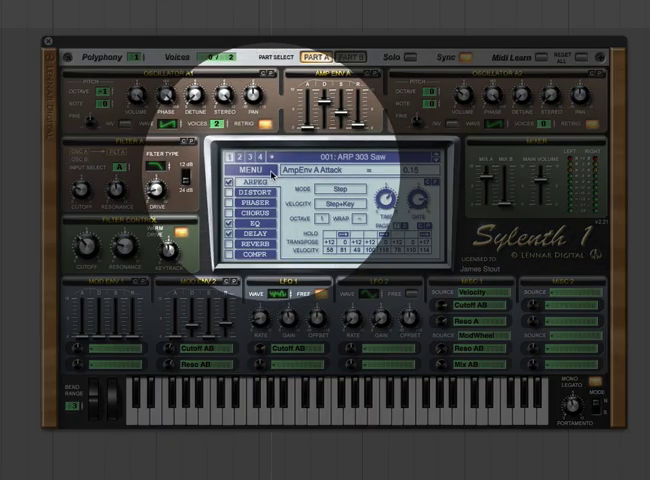
# - Open Sylenth1's MENU and choose Open Bank
pyautogui.click(257, 170)
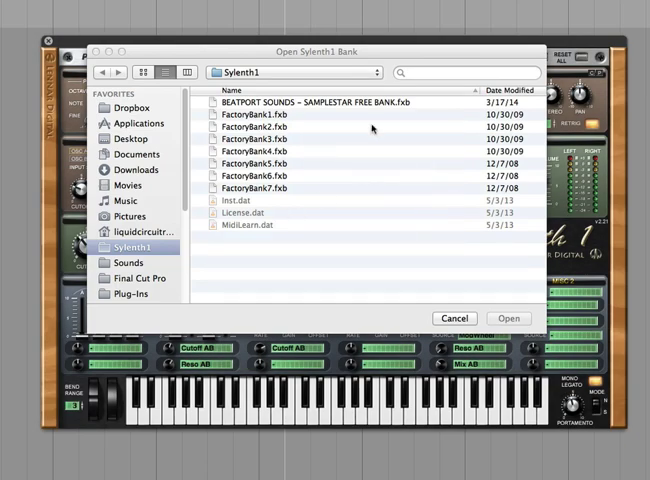
# - Open BEATPORT SOUNDS - SAMPLESTAR FREE BANK.fxb in Sylenth1
pyautogui.click(310, 106)
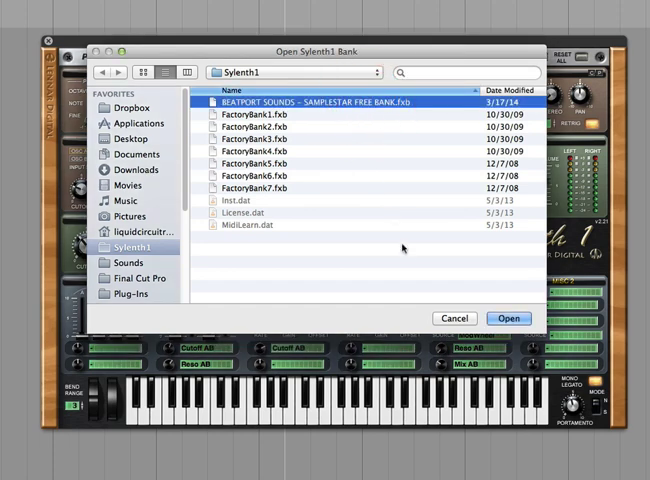
pyautogui.moveTo(516, 302)
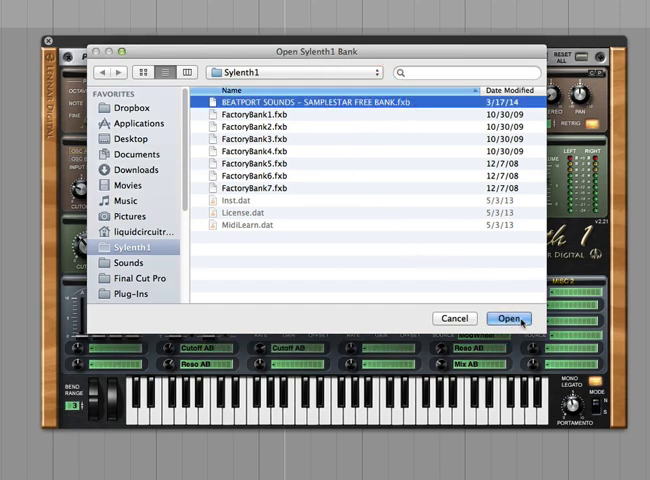
pyautogui.click(508, 318)
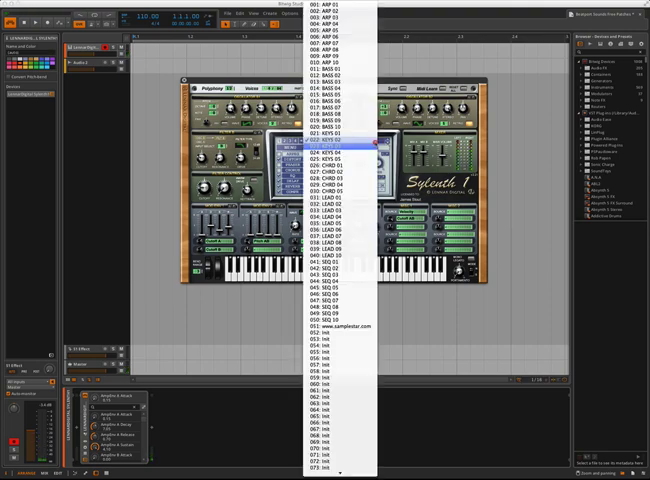
# - Load a KEYS preset from the Samplestar bank's preset list
pyautogui.click(330, 155)
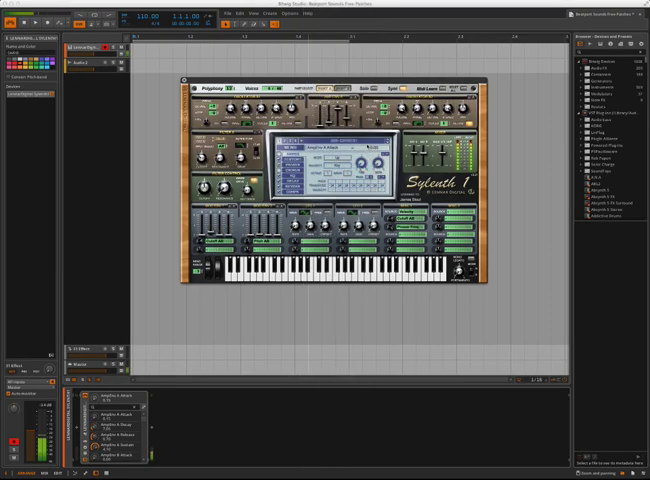